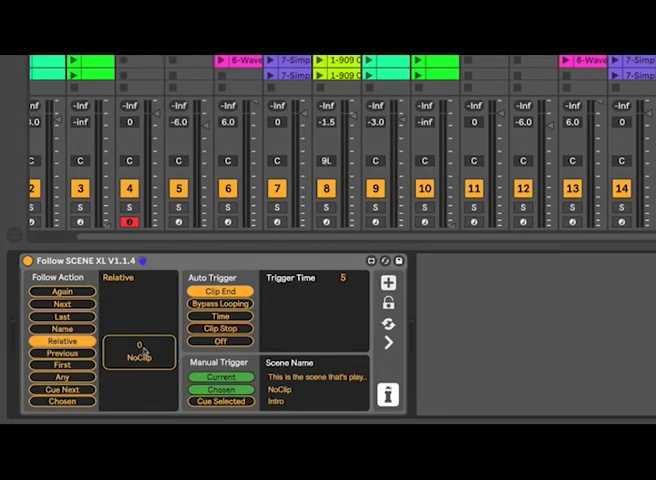
{"action": "mouse_move", "coordinate": [148, 356]}
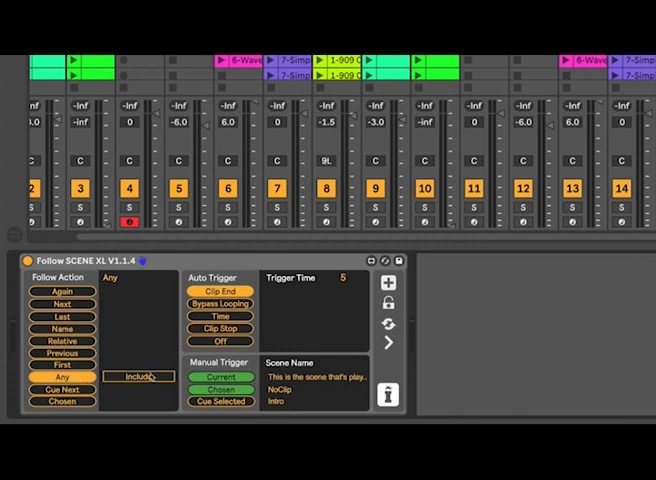
Set the Follow SCENE XL follow action to Cue Next after trying Relative and Any.
{"action": "left_click", "coordinate": [138, 376]}
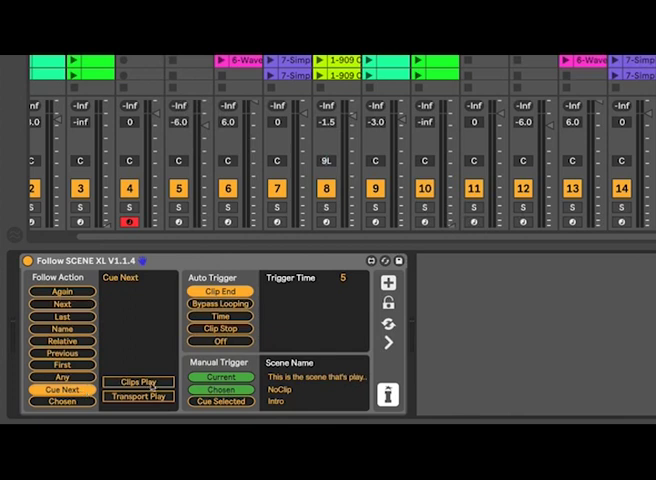
Toggle Cue Next's Clips Play and Transport options on then off, and expand the Clip Name Options panel.
{"action": "left_click", "coordinate": [138, 380]}
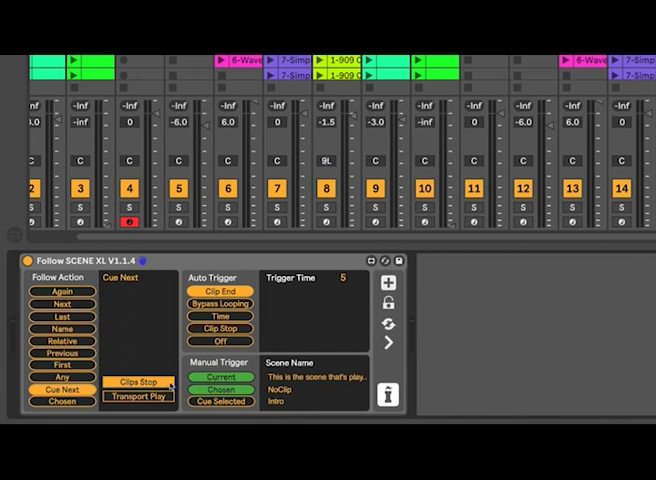
{"action": "left_click", "coordinate": [138, 396]}
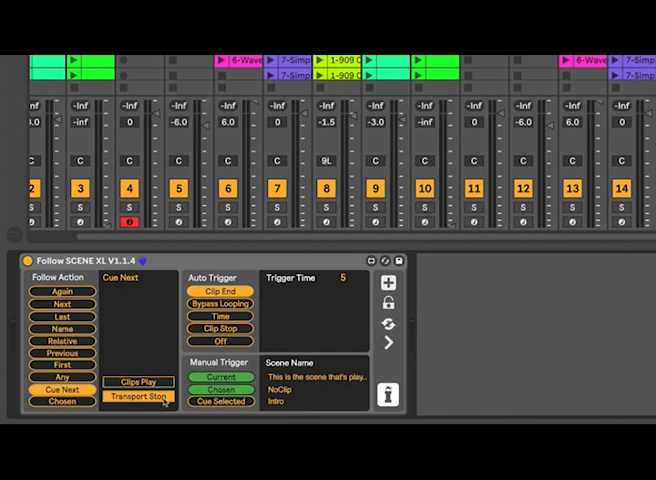
{"action": "left_click", "coordinate": [138, 396]}
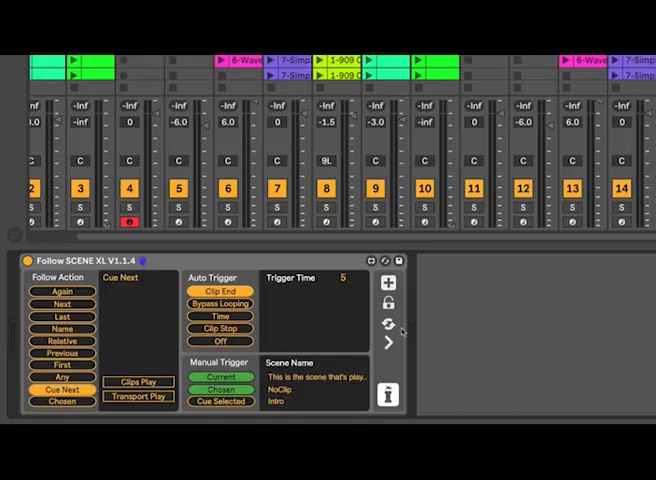
{"action": "left_click", "coordinate": [388, 342]}
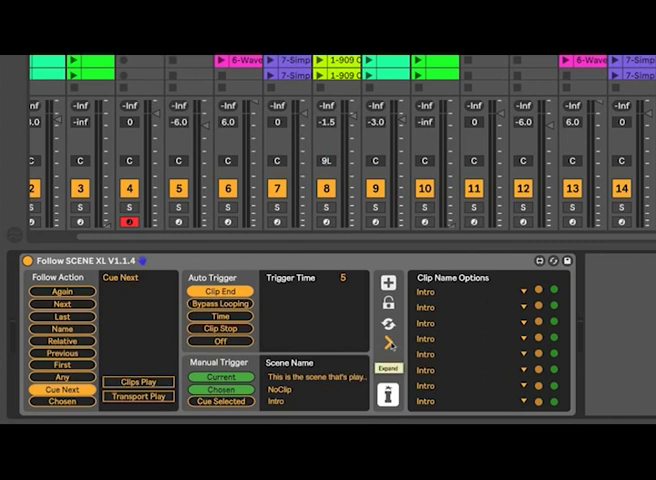